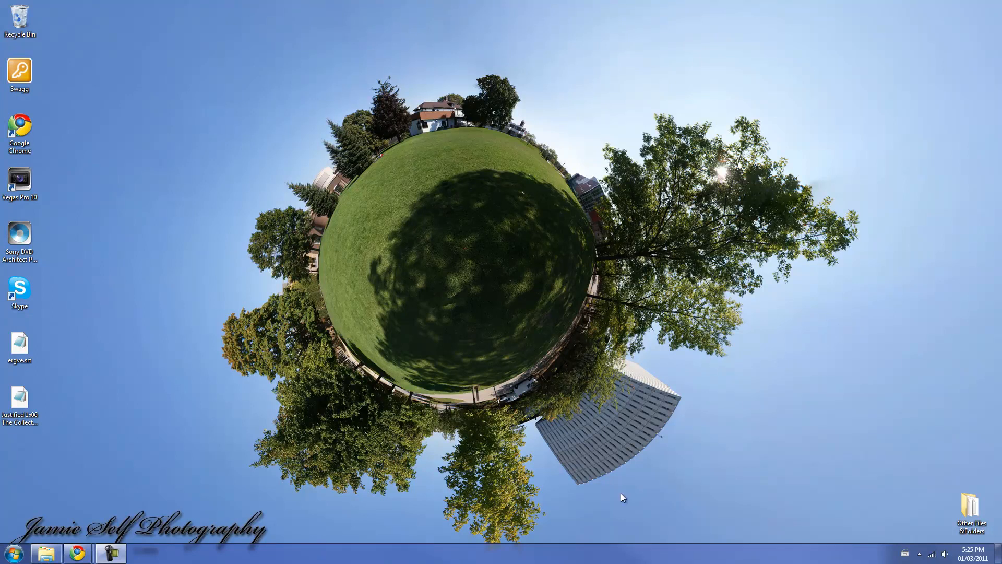
pyautogui.moveTo(660, 498)
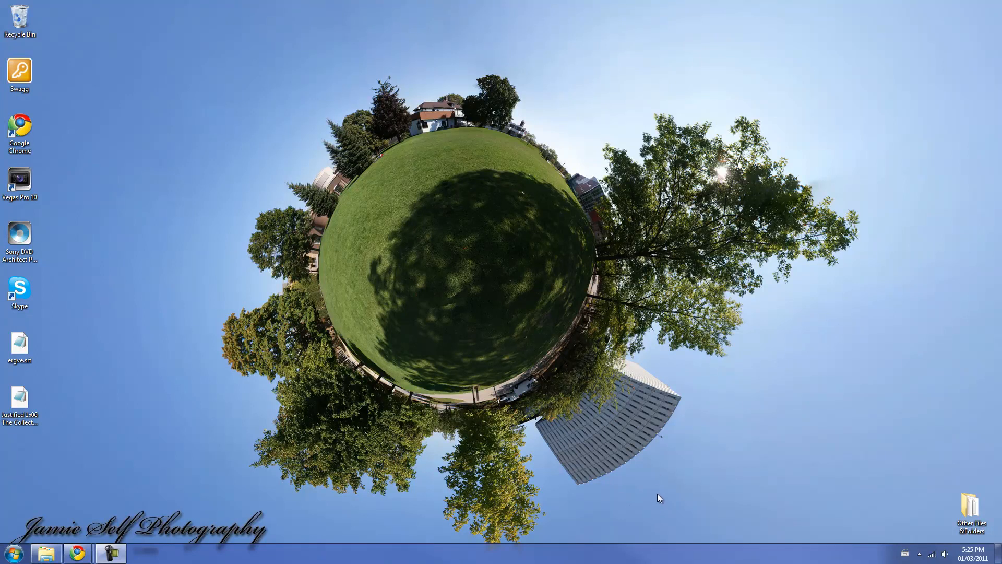
pyautogui.moveTo(589, 459)
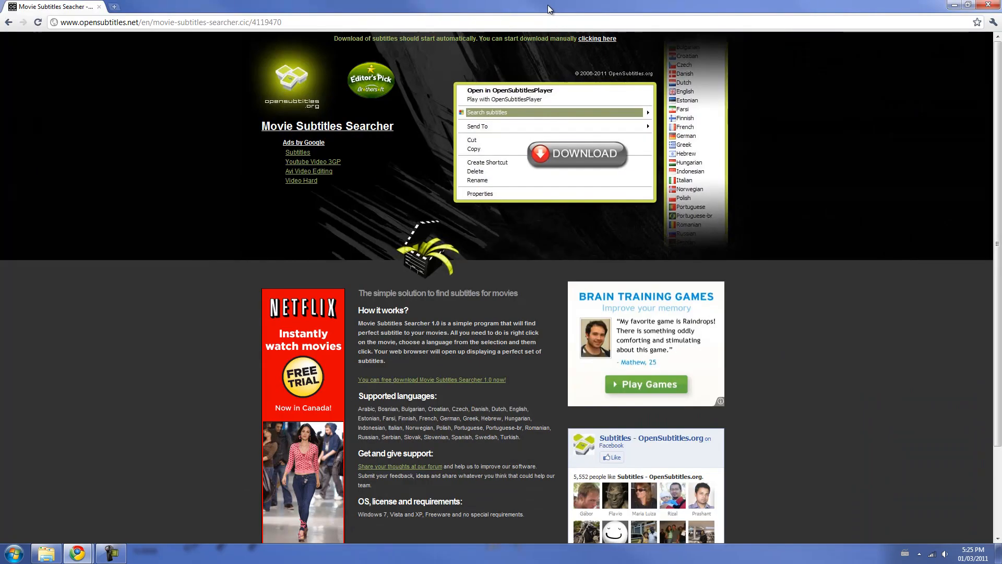
pyautogui.moveTo(185, 38)
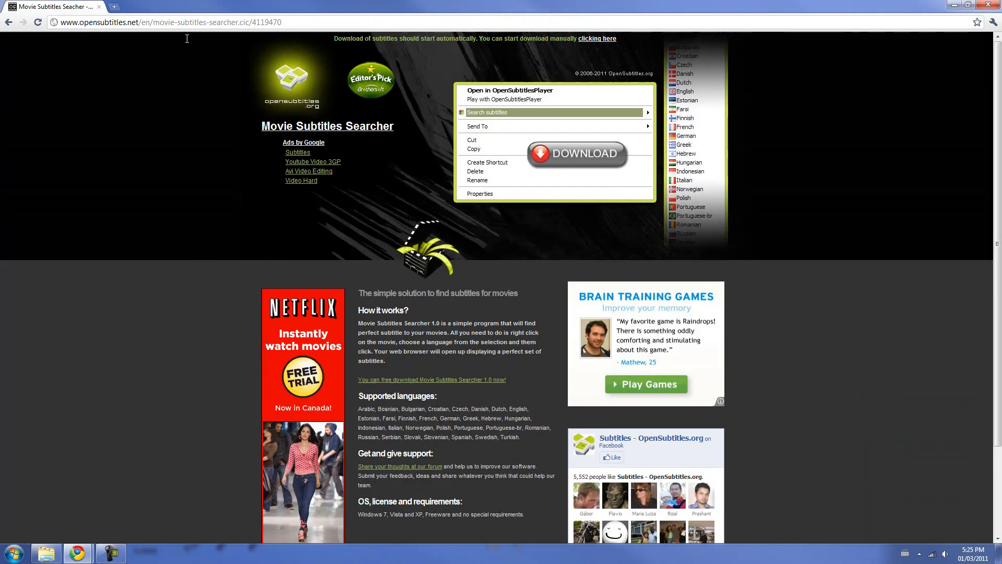
pyautogui.moveTo(211, 85)
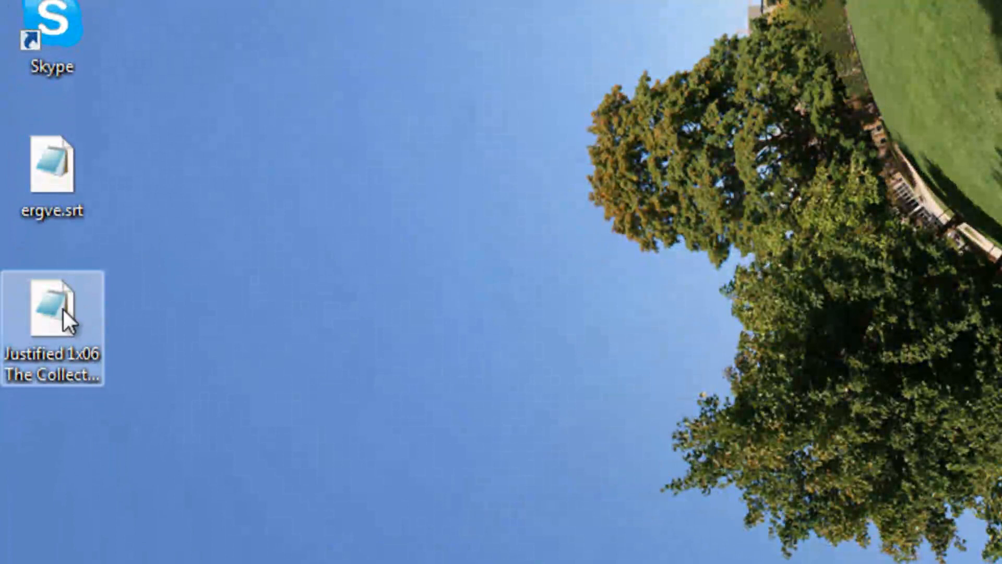
# - Open the Justified 1x06 .srt subtitle file from the desktop in Notepad
pyautogui.rightClick(52, 313)
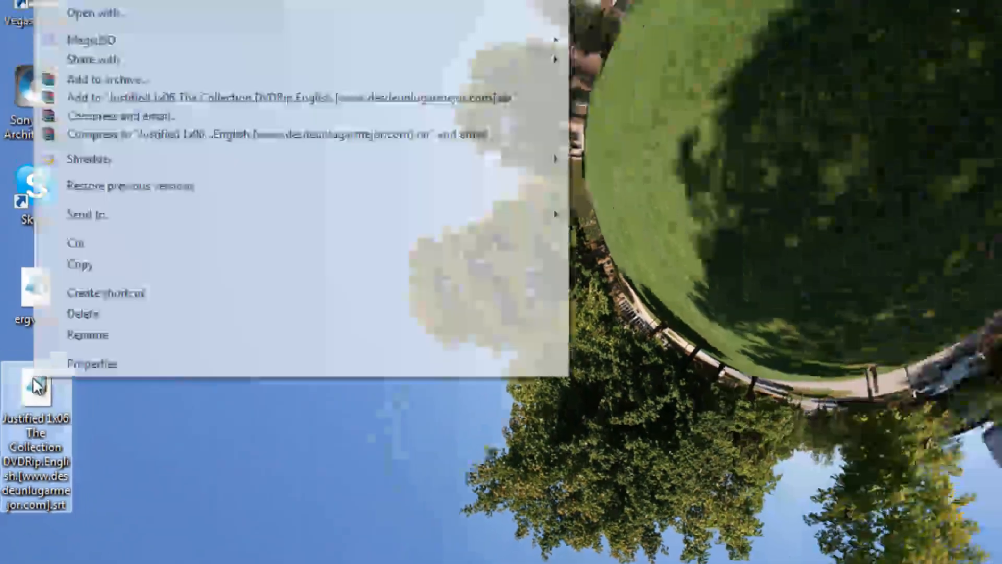
pyautogui.click(94, 11)
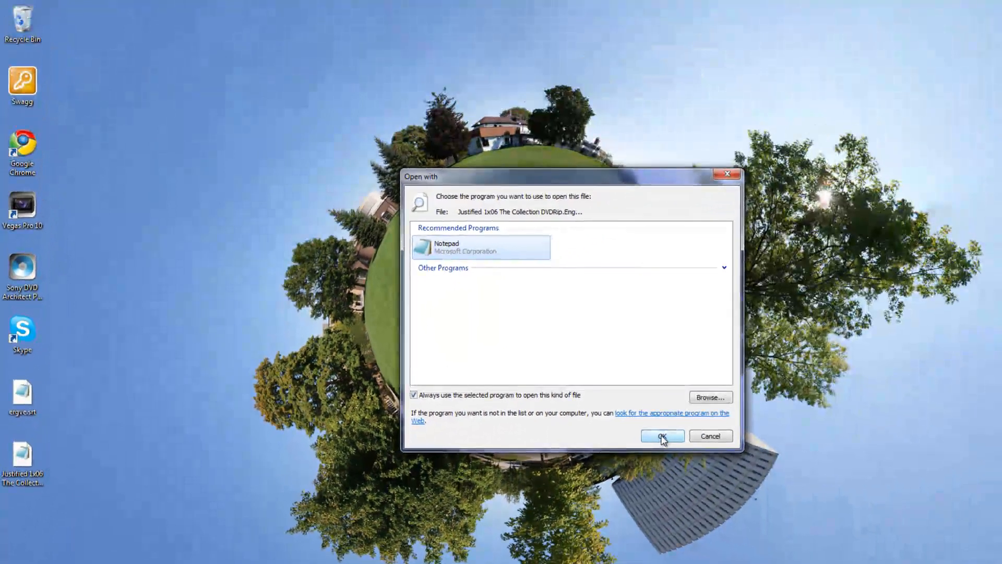
pyautogui.click(662, 436)
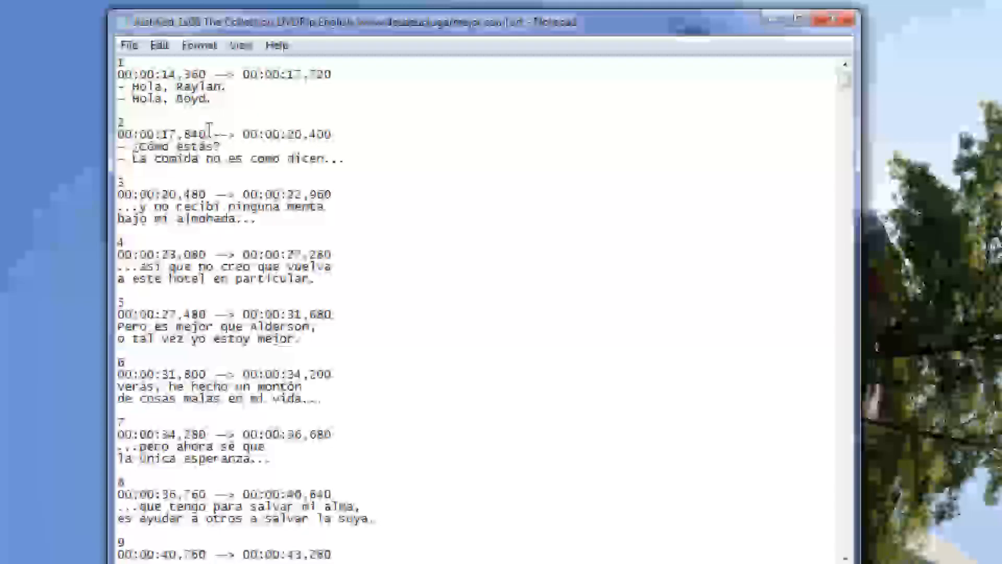
# - Delete all captions after caption 1, keeping only the 'Hola, Raylan' and 'Hola, Boyd' entry
pyautogui.moveTo(128, 74); pyautogui.dragTo(301, 386)
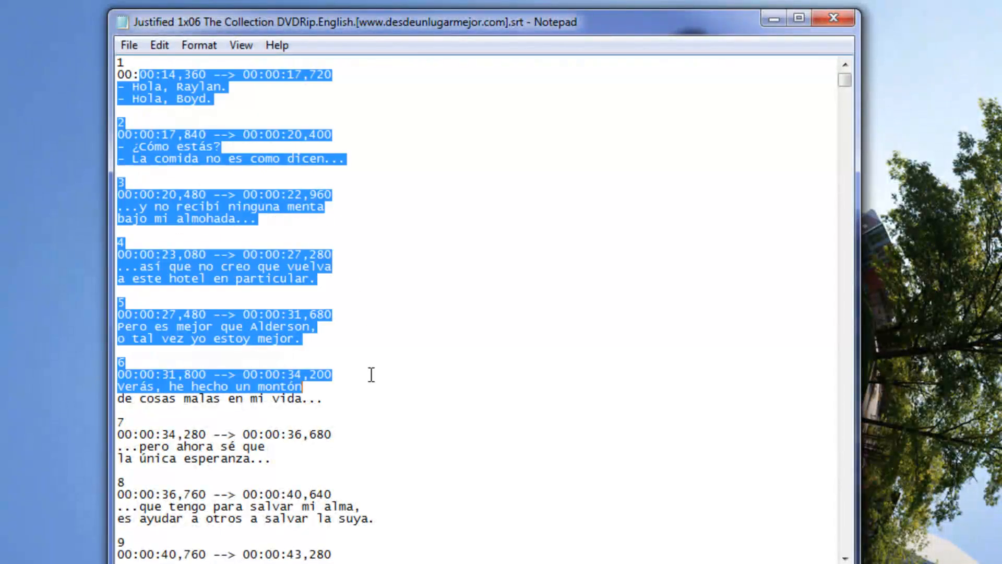
pyautogui.click(179, 169)
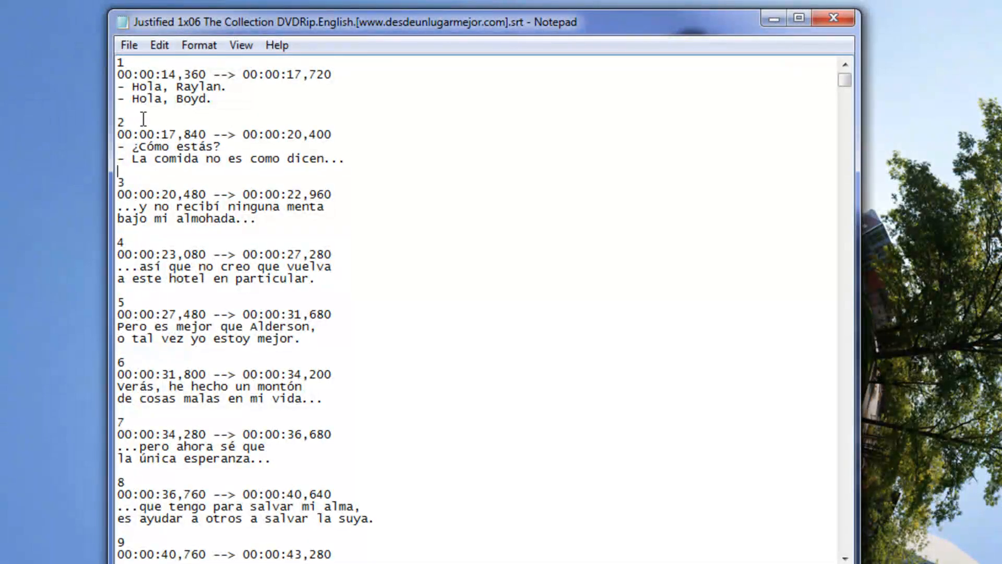
pyautogui.moveTo(239, 156)
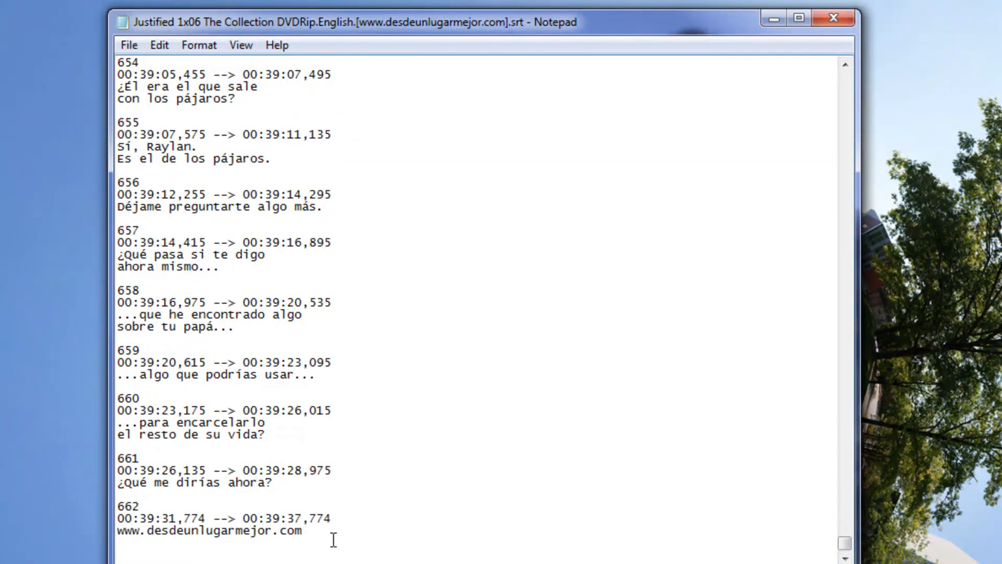
pyautogui.press('ctrl+a')
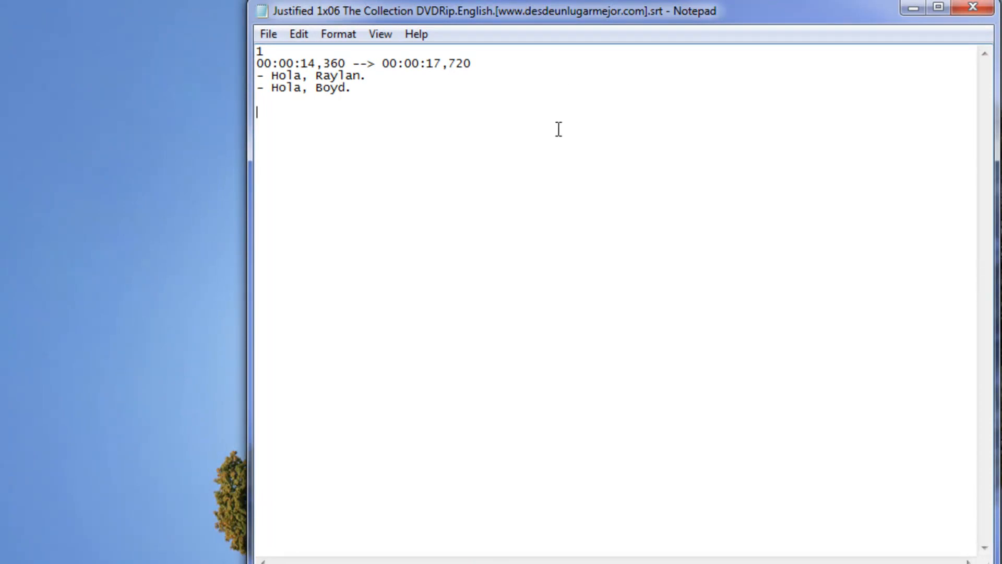
pyautogui.moveTo(342, 105)
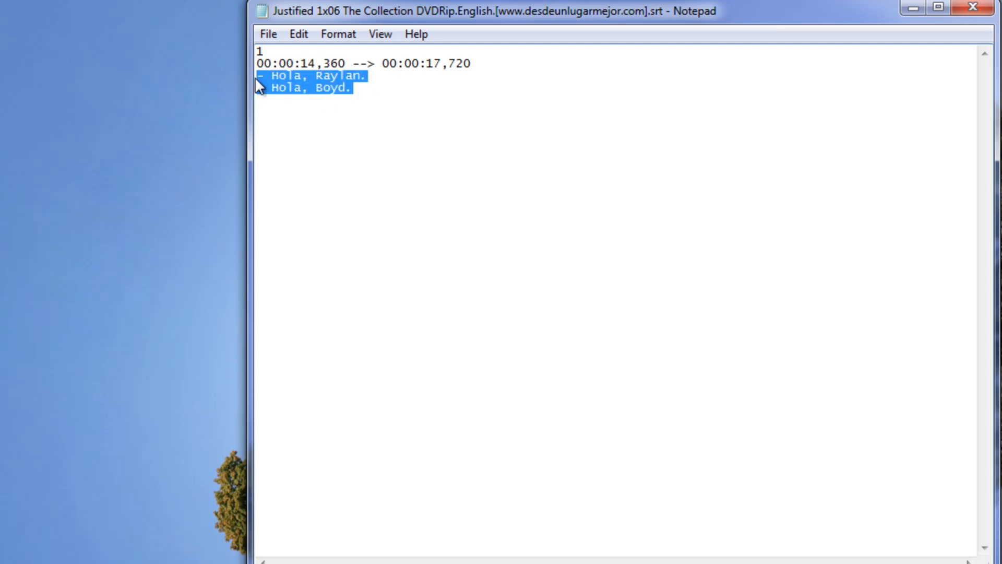
# - Remove both Hola dialogue lines, leaving caption number 1 and its timing line
pyautogui.press('Delete')
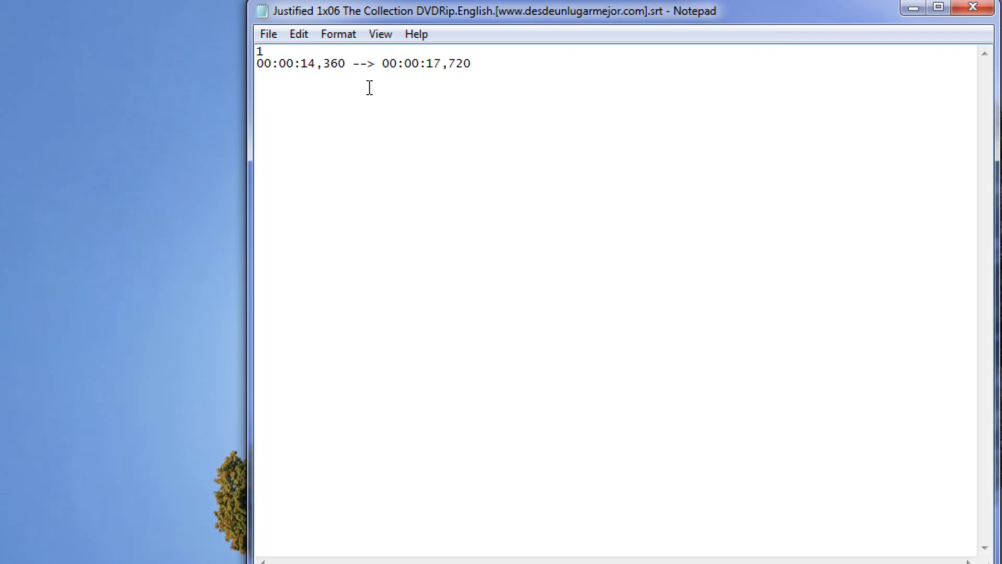
pyautogui.moveTo(262, 63); pyautogui.dragTo(390, 63)
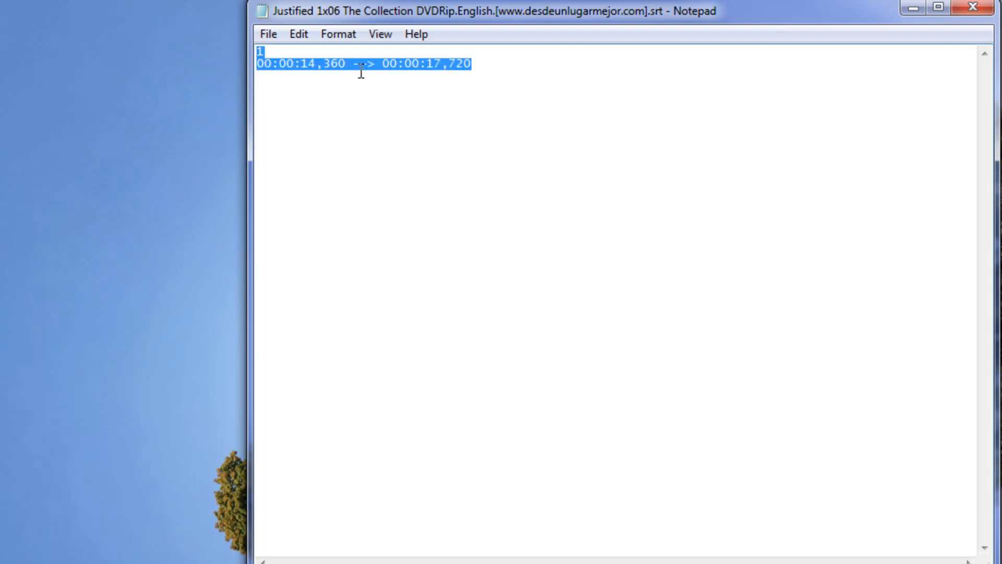
pyautogui.click(501, 65)
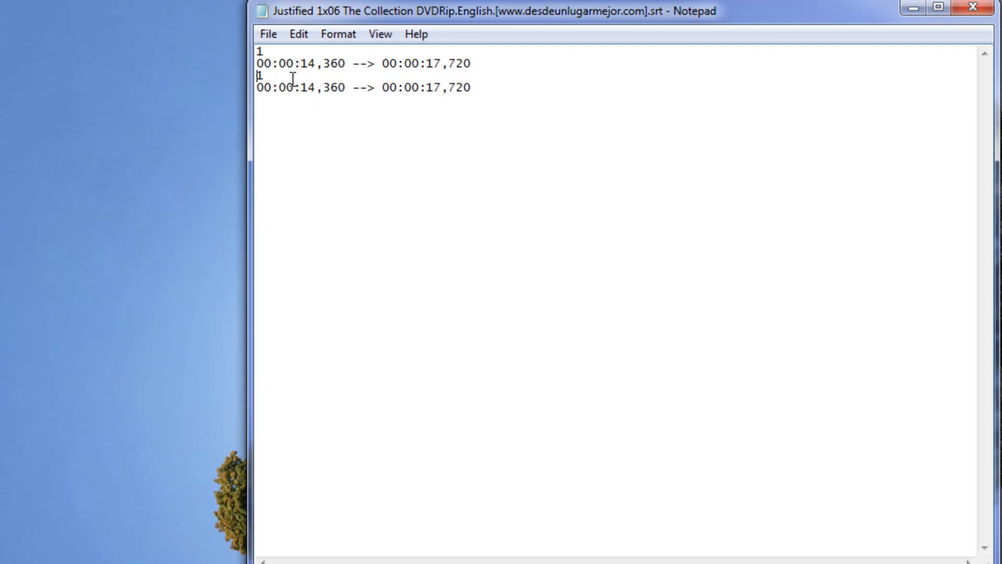
pyautogui.press('Backspace')
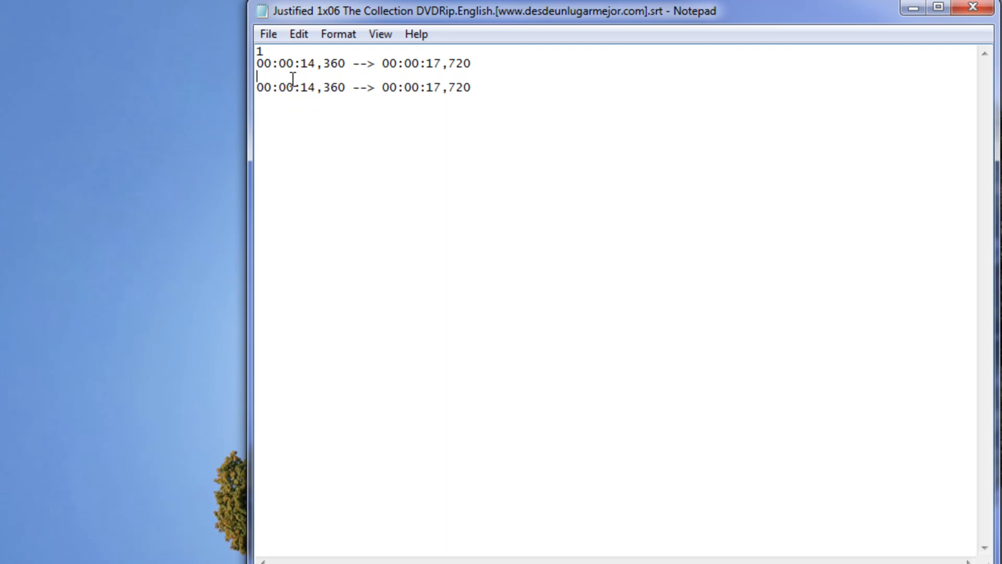
pyautogui.write('2')
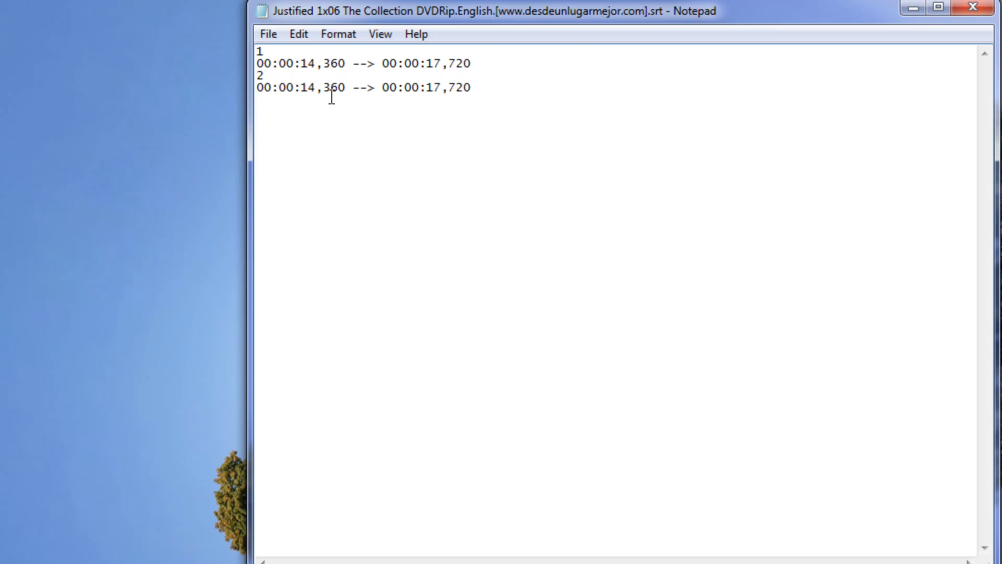
pyautogui.moveTo(260, 74); pyautogui.dragTo(472, 87)
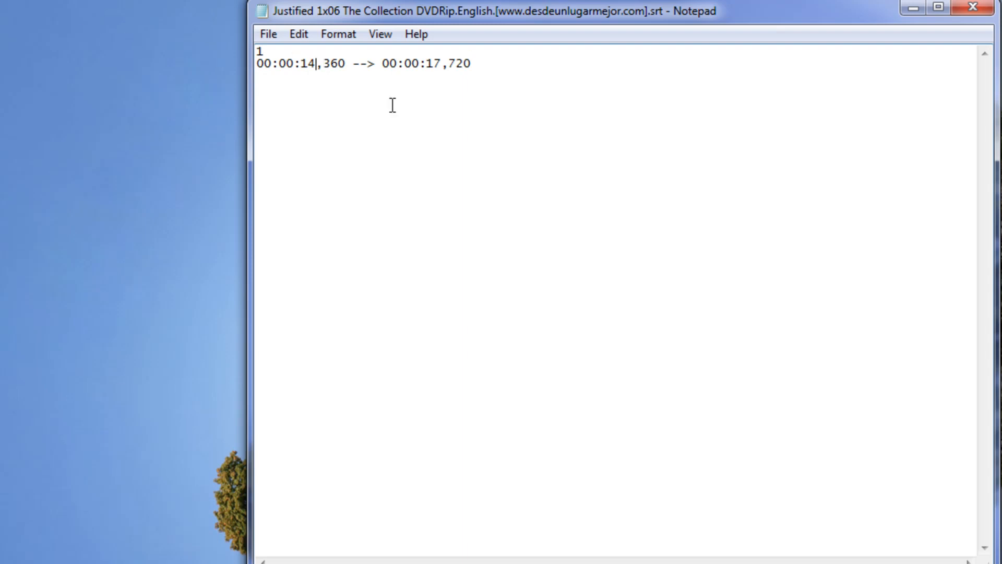
# - Make caption 1 end at 00:00:04,720 with the text 'test'
pyautogui.press('Backspace')
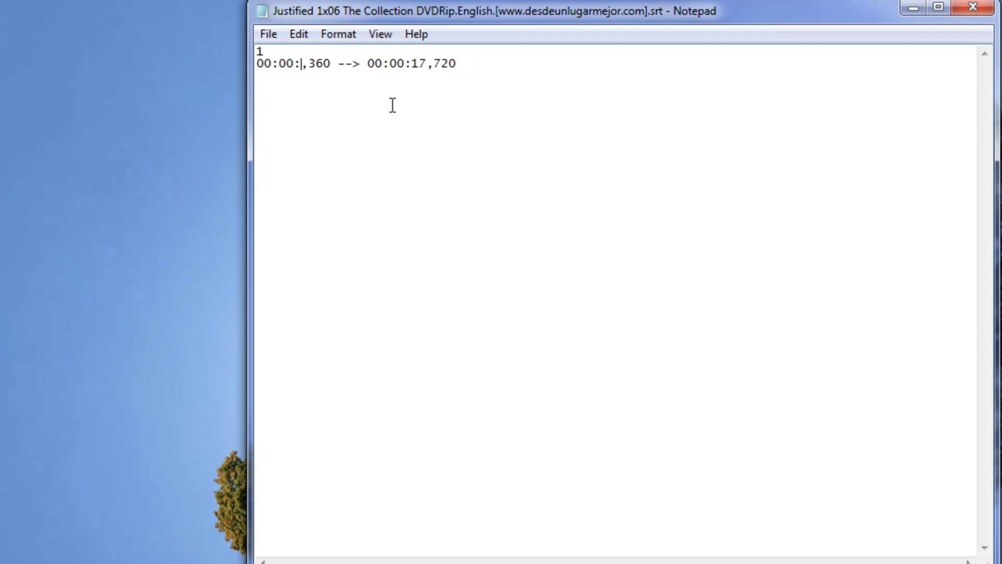
pyautogui.write('01')
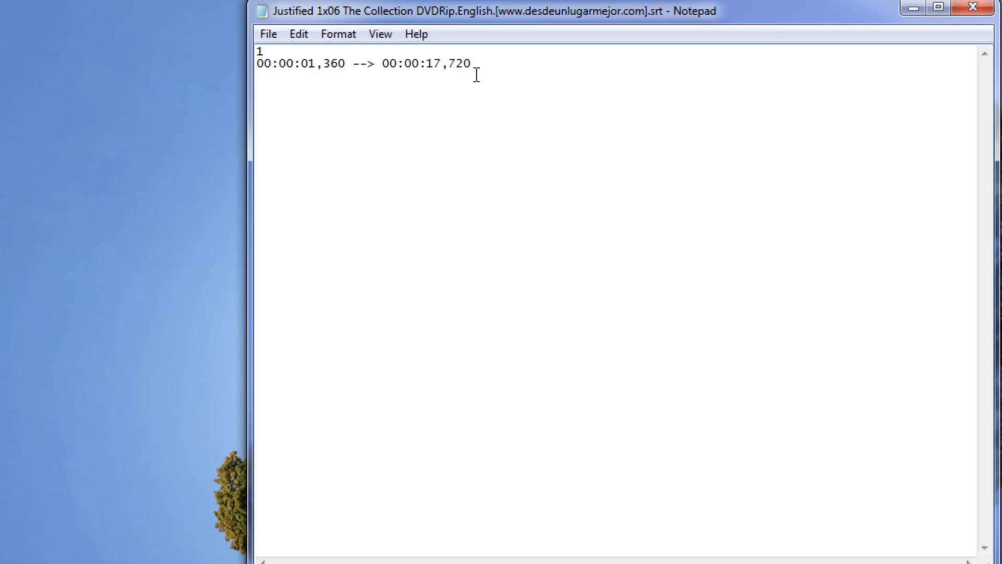
pyautogui.write('04')
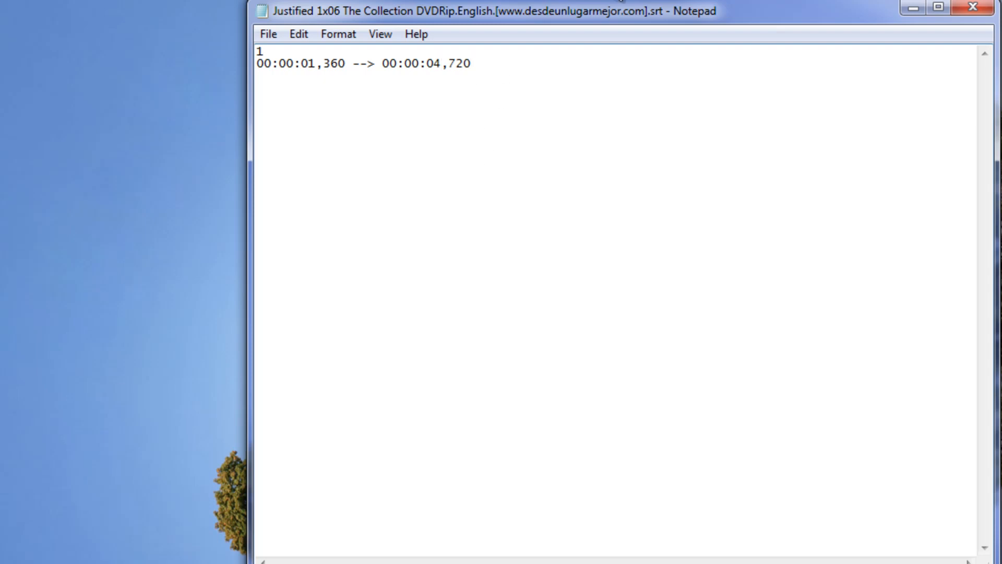
pyautogui.write('test')
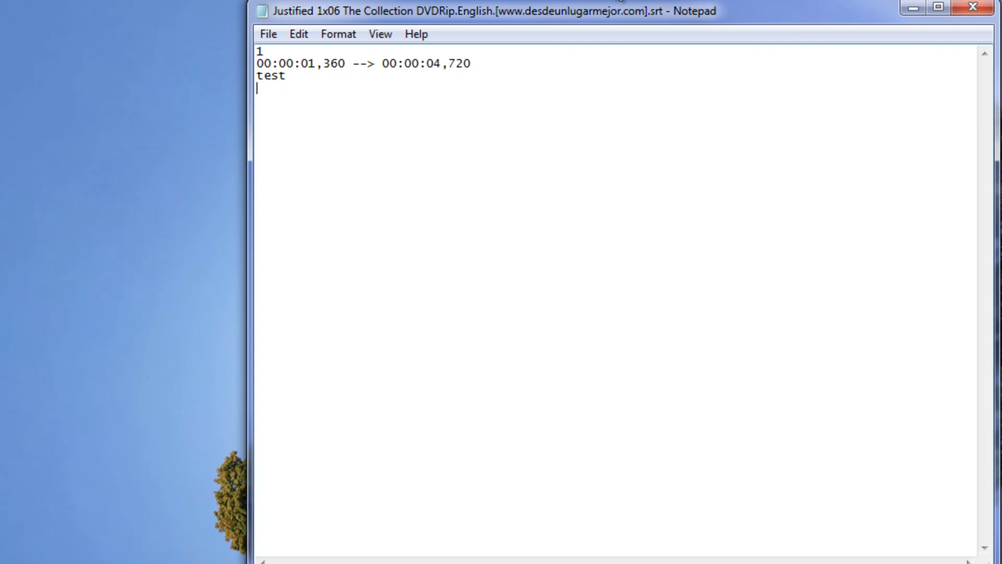
# - Add caption 2 'tetet' from 00:00:05,360 to 00:00:17,720, then close Notepad
pyautogui.write('1')
pyautogui.write('00:00:05,360 --> 00:00:17,720')
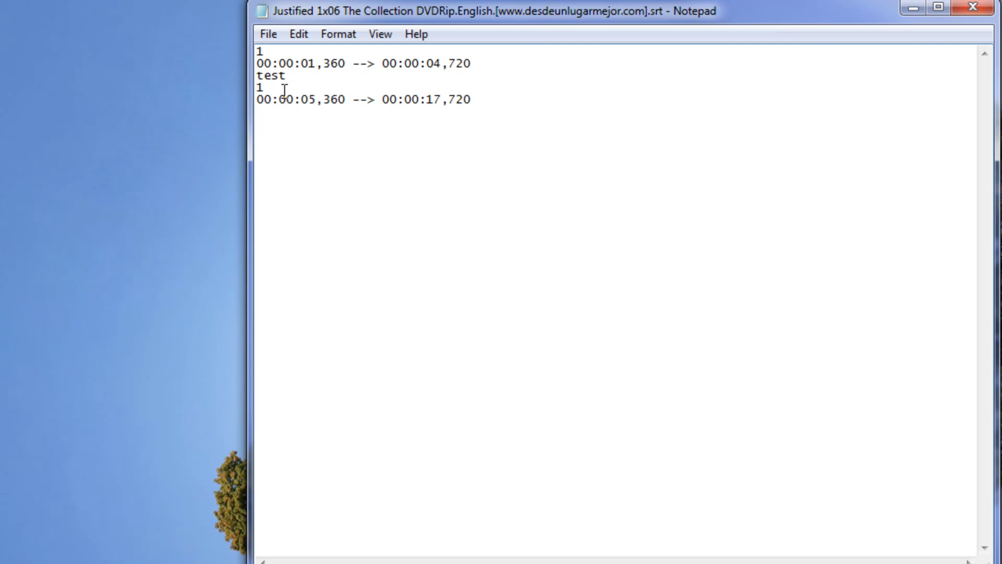
pyautogui.write('2')
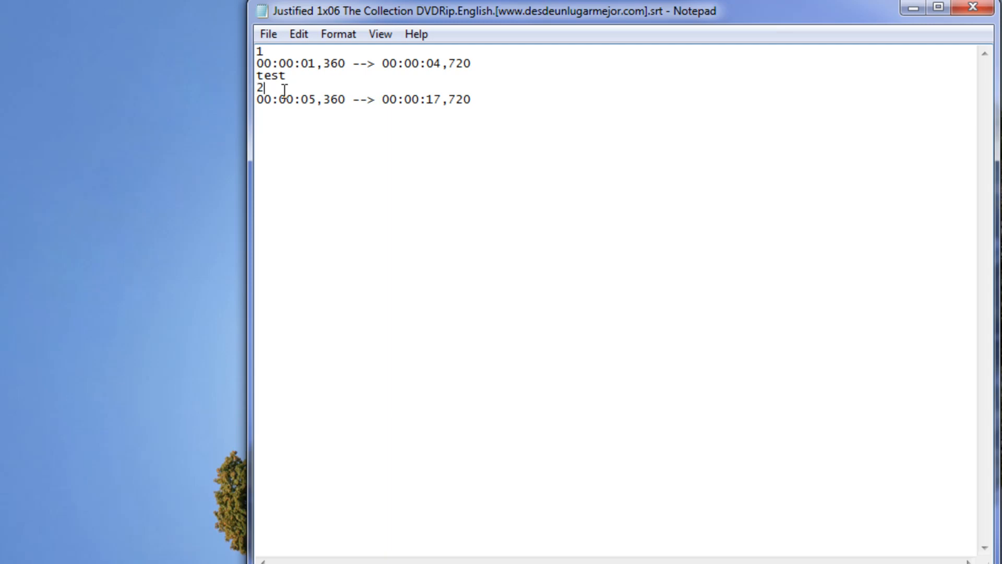
pyautogui.press('Enter')
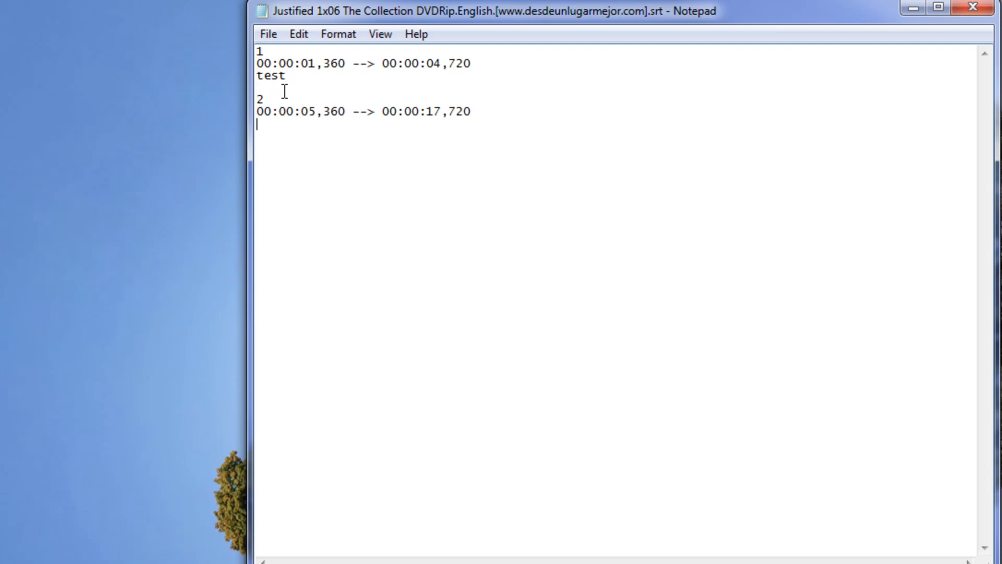
pyautogui.write('tetet')
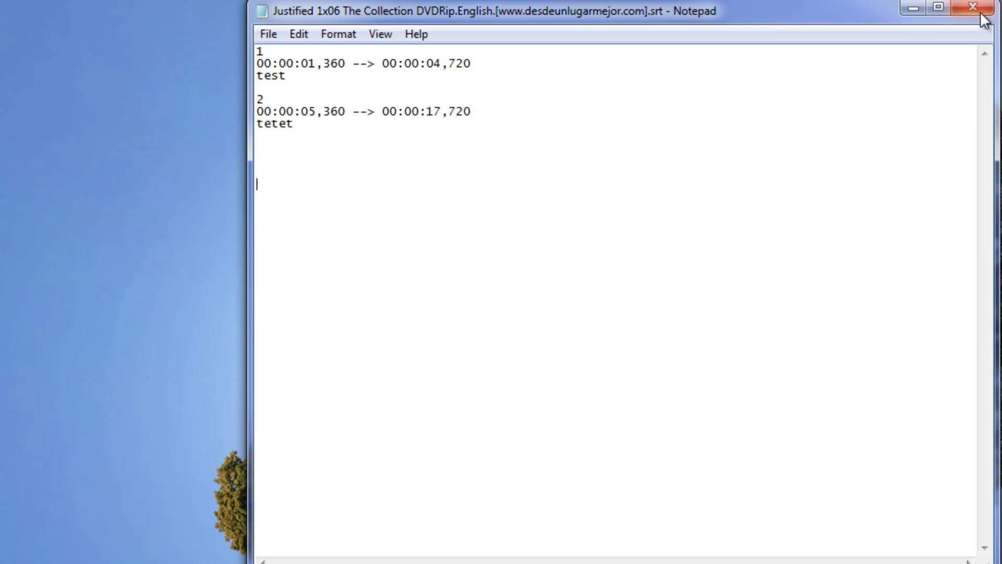
pyautogui.click(973, 6)
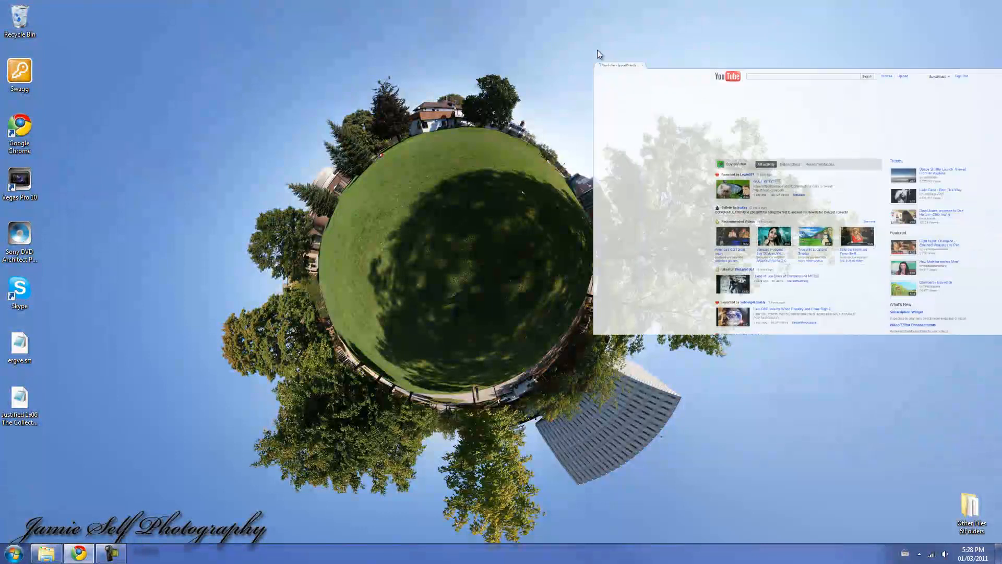
# - Open 'Clone freeze And Clone Video Made In Sony Vegas SD' from My Videos
pyautogui.click(939, 77)
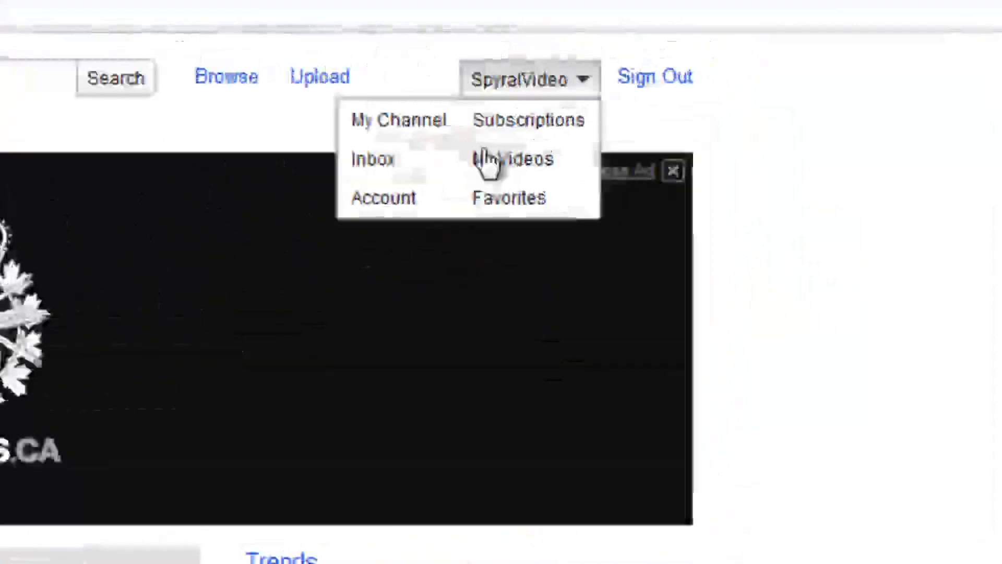
pyautogui.click(513, 159)
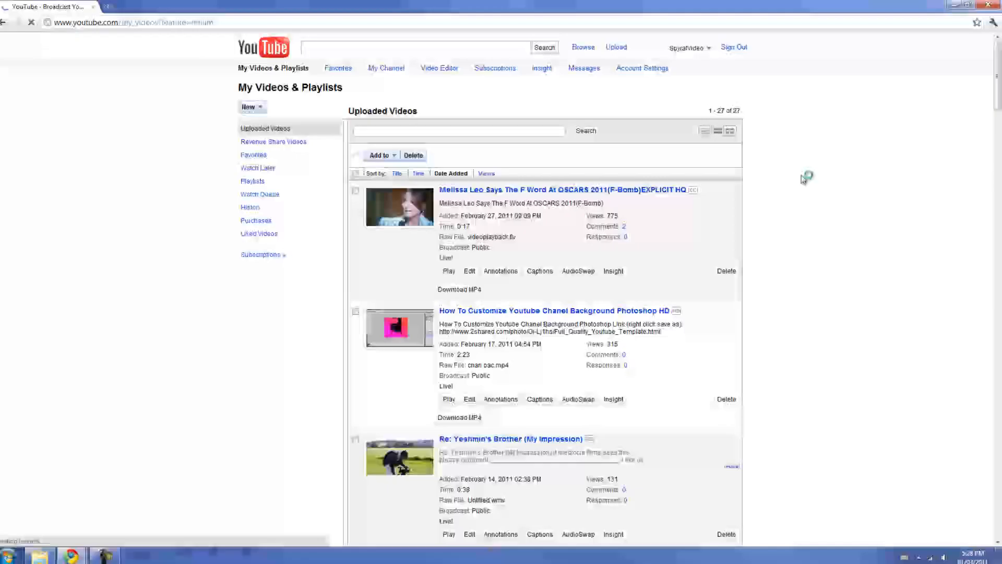
pyautogui.scroll(-3)
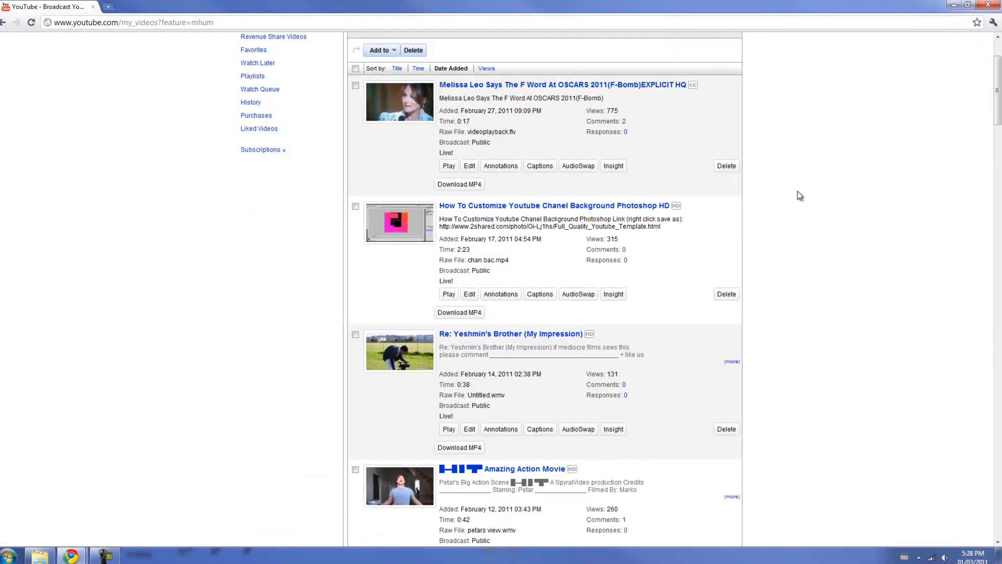
pyautogui.scroll(-3)
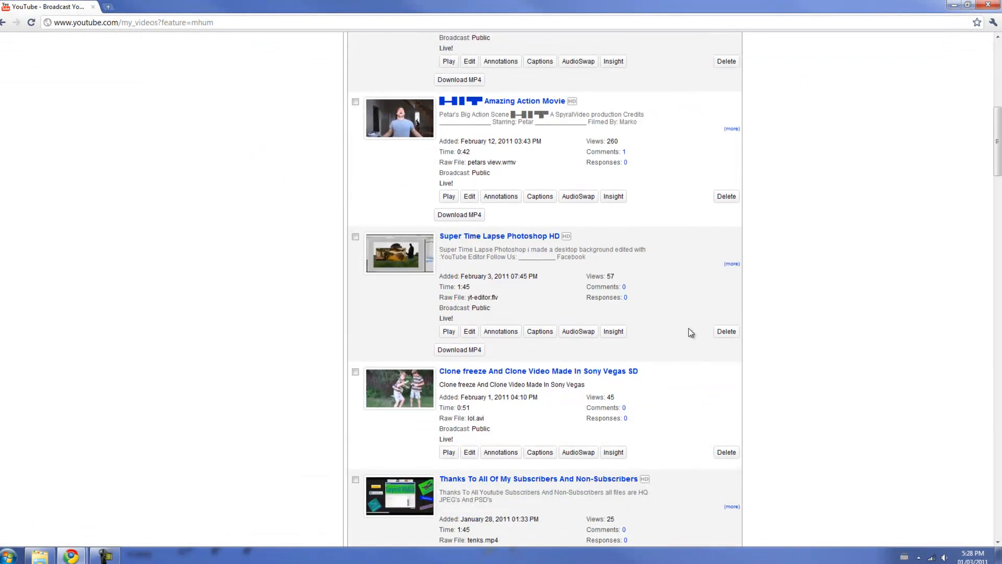
pyautogui.scroll(-3)
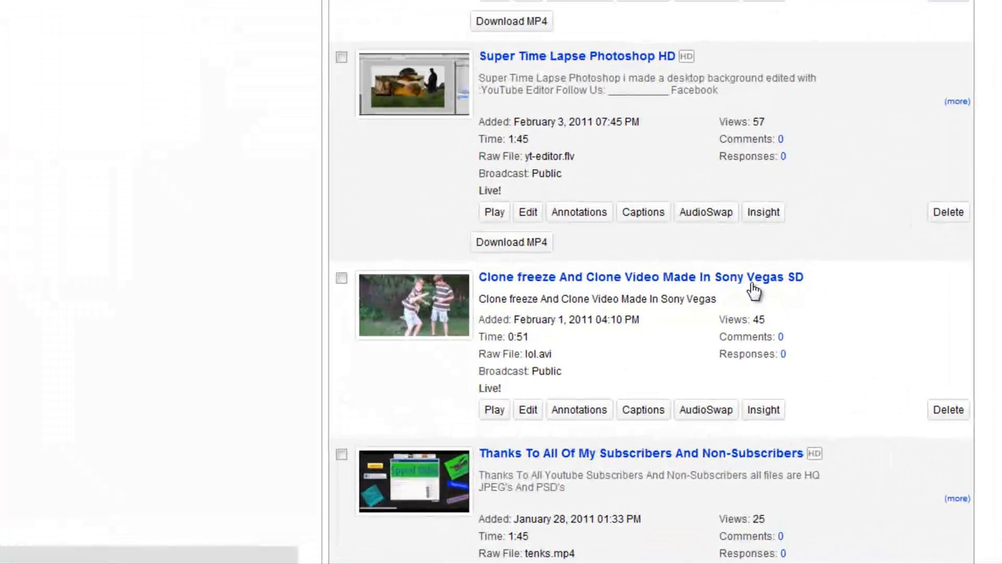
pyautogui.click(642, 277)
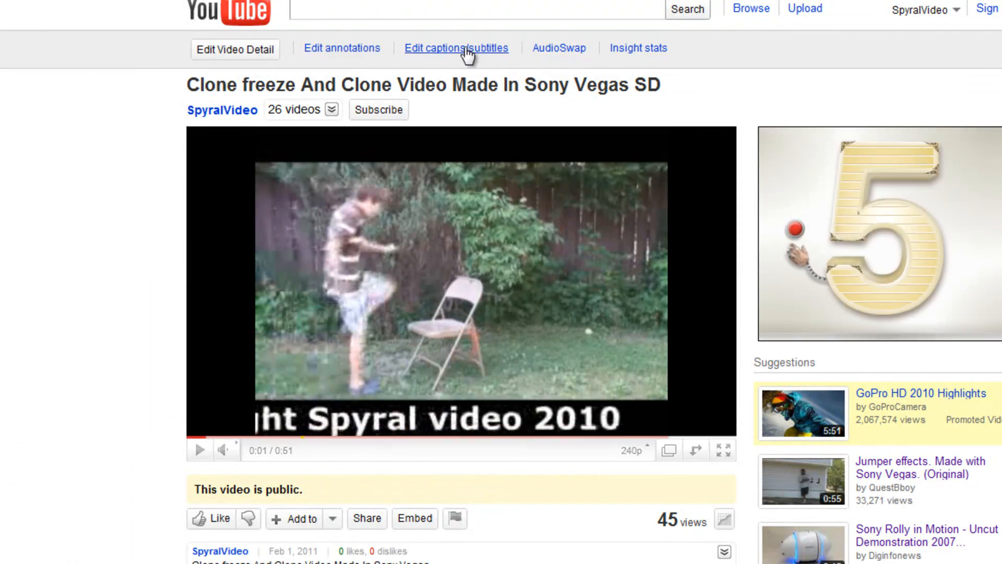
# - Upload the edited .srt file as a new English caption track
pyautogui.click(456, 48)
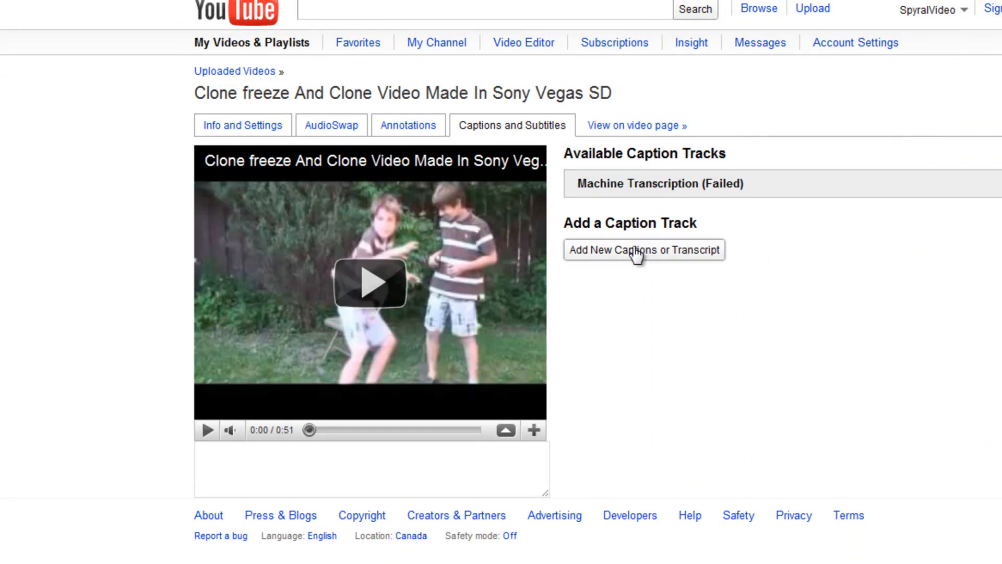
pyautogui.click(643, 250)
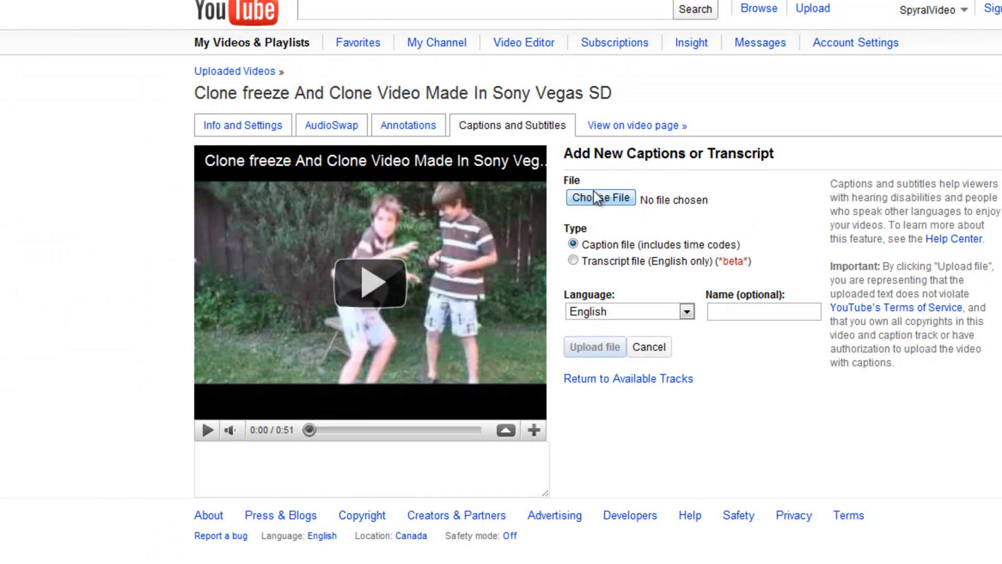
pyautogui.click(600, 197)
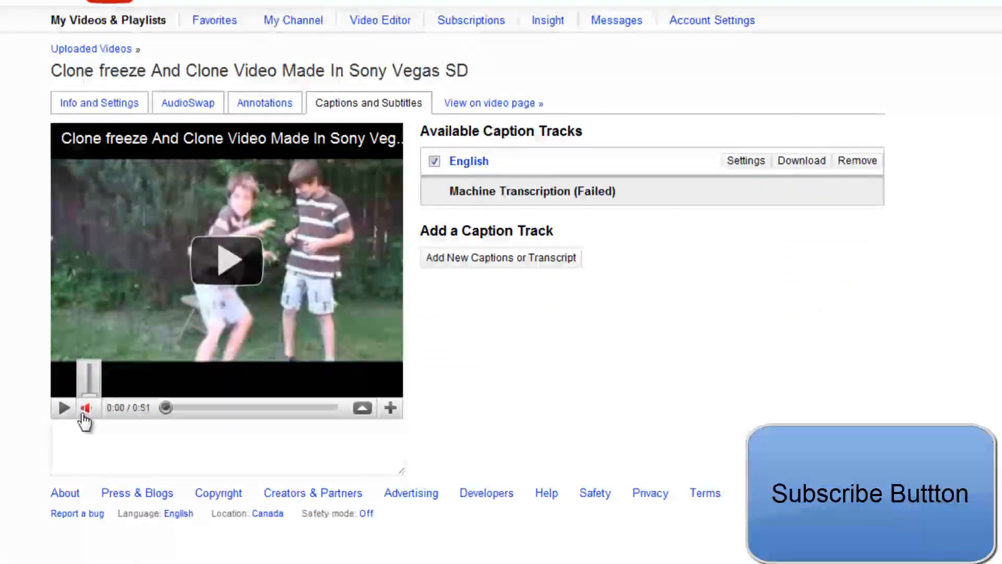
# - Mute the Clone freeze video and seek forward to see the 'test' caption
pyautogui.click(63, 408)
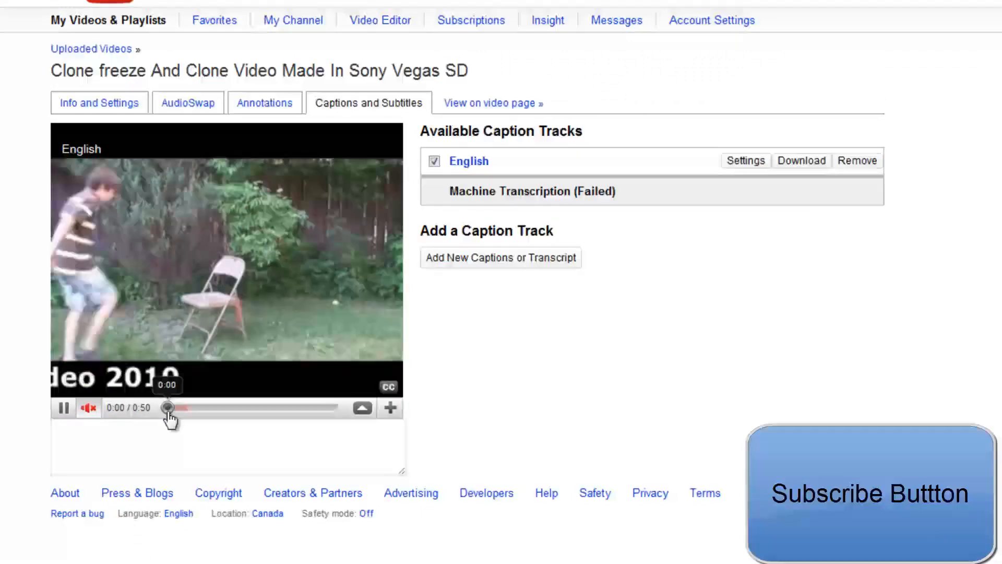
pyautogui.moveTo(168, 407); pyautogui.dragTo(250, 407)
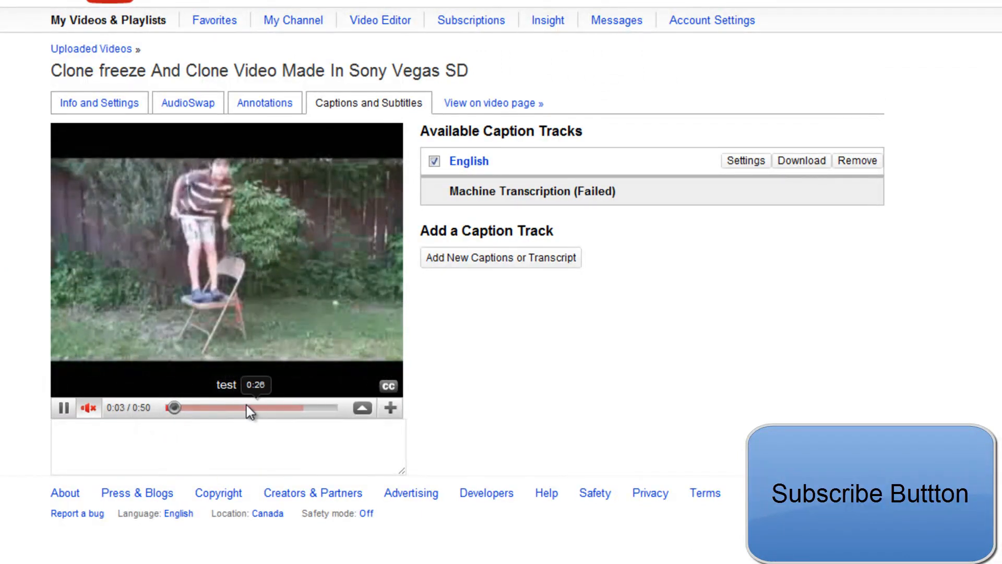